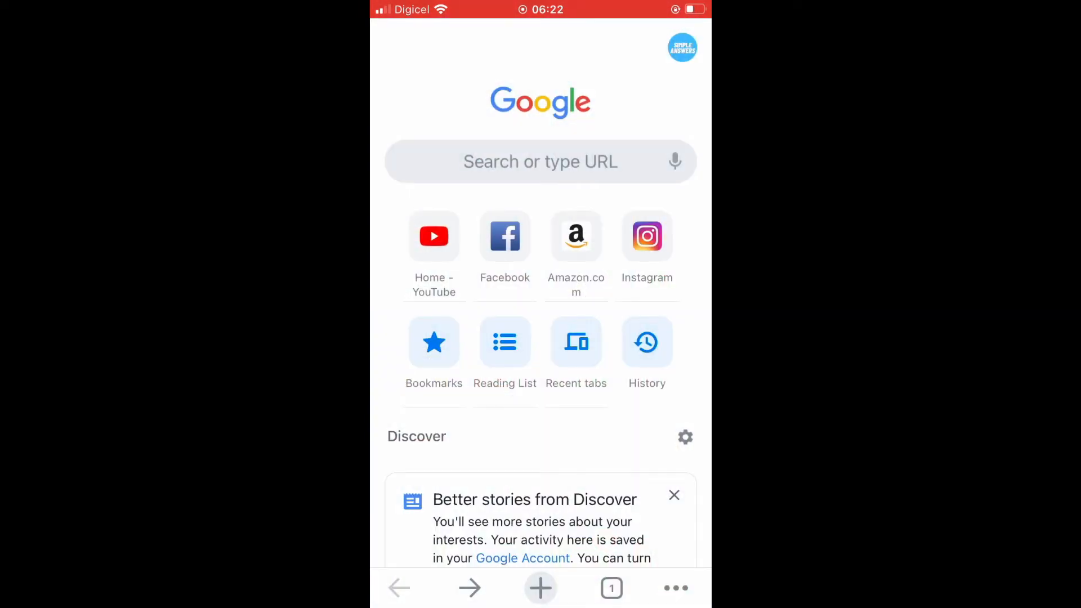
- Open Chrome's main menu from the bottom toolbar's three-dot button
{"action": "left_click", "coordinate": [675, 588]}
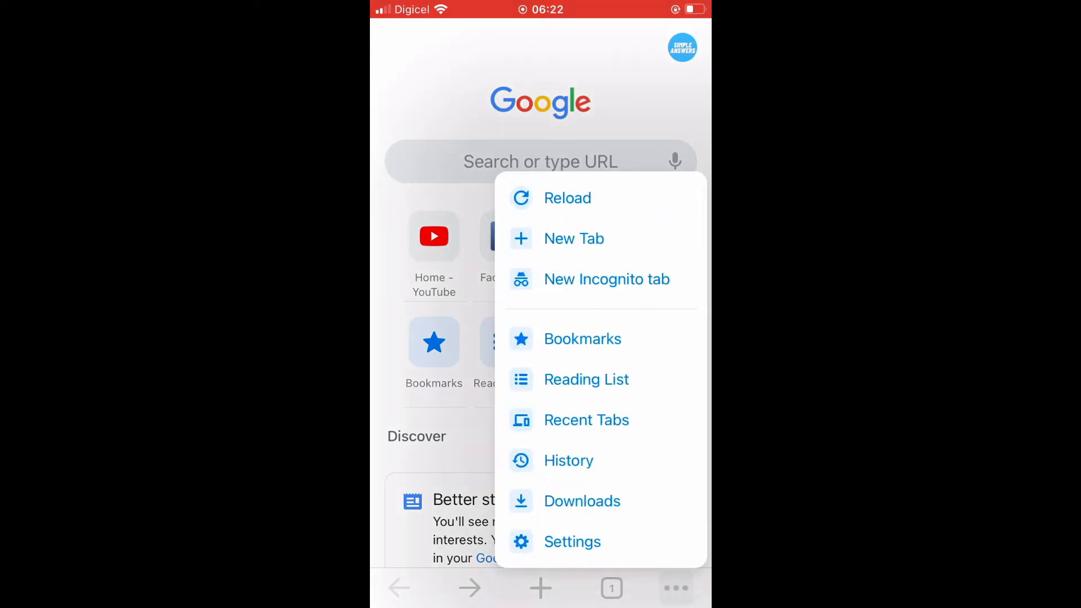
- Go through Settings to Payment Methods and start adding a new payment card
{"action": "left_click", "coordinate": [572, 542]}
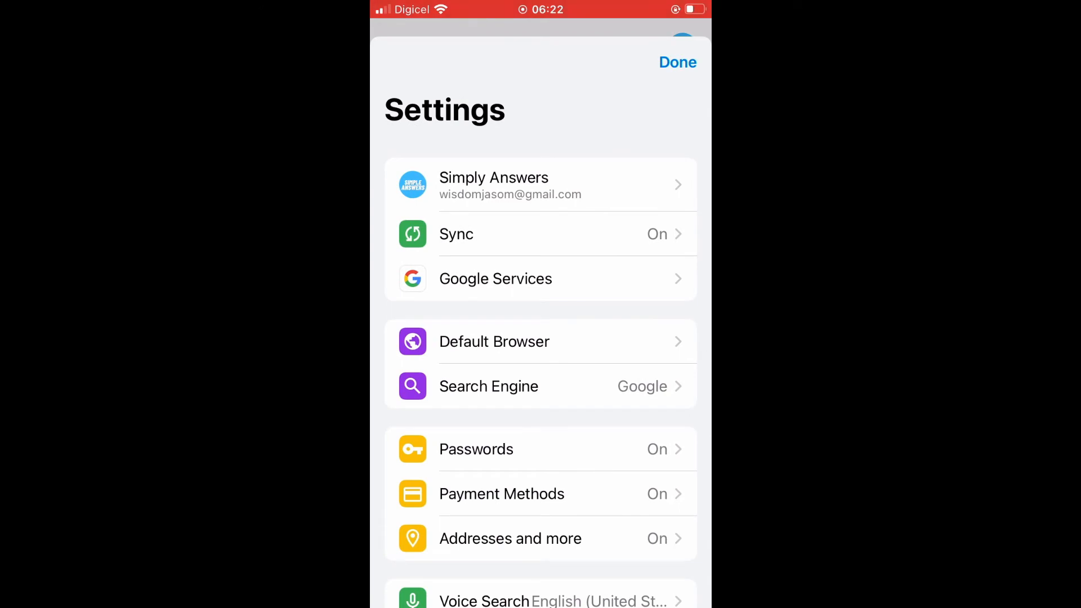
{"action": "left_click", "coordinate": [501, 493]}
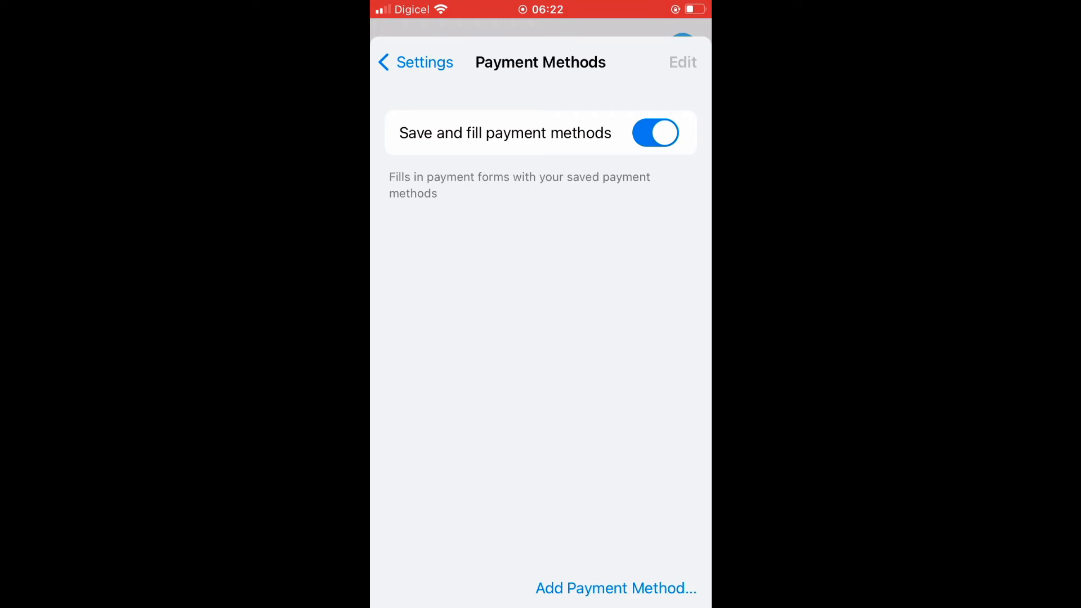
{"action": "left_click", "coordinate": [615, 588]}
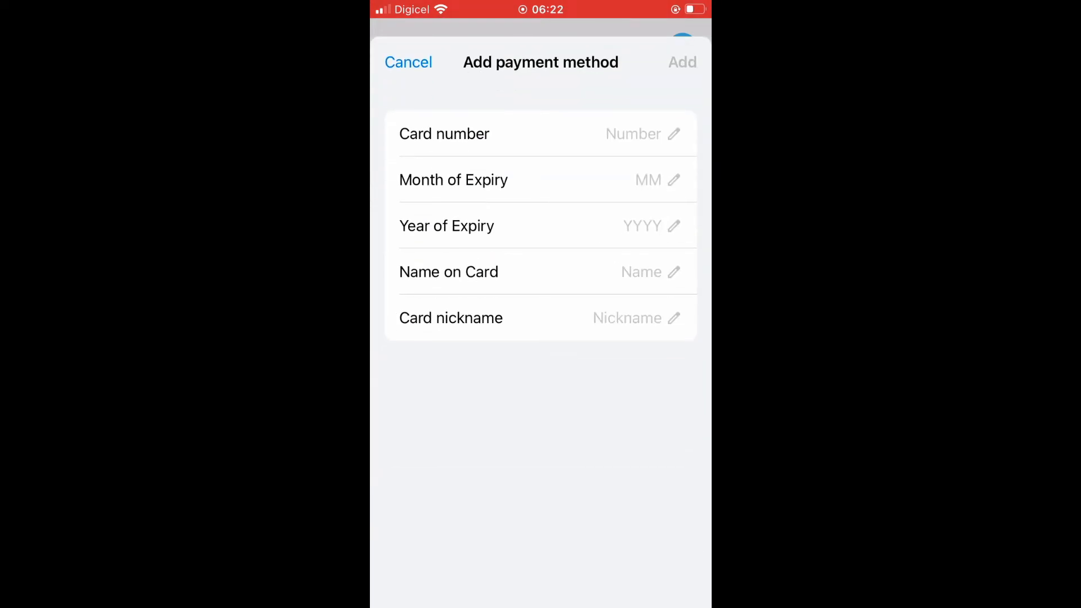